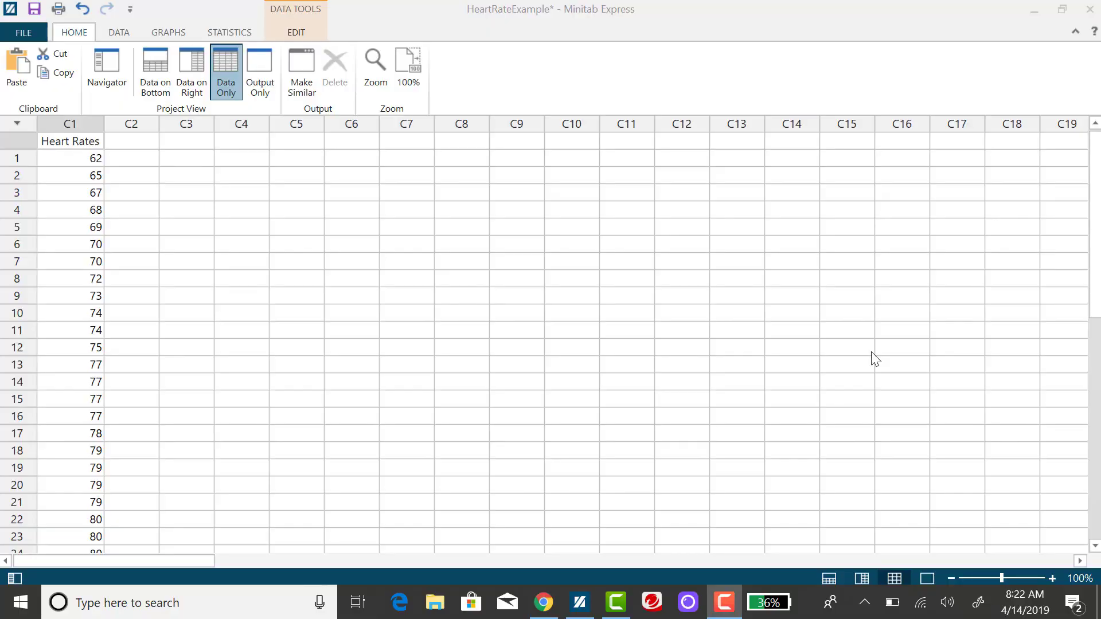
pyautogui.moveTo(866, 353)
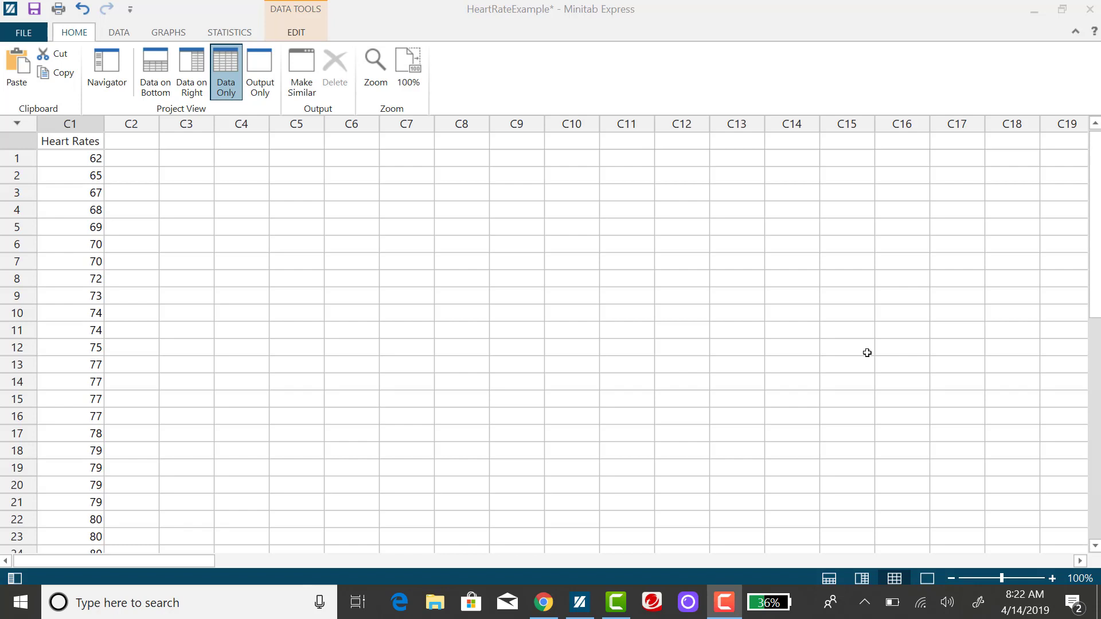
pyautogui.moveTo(199, 175)
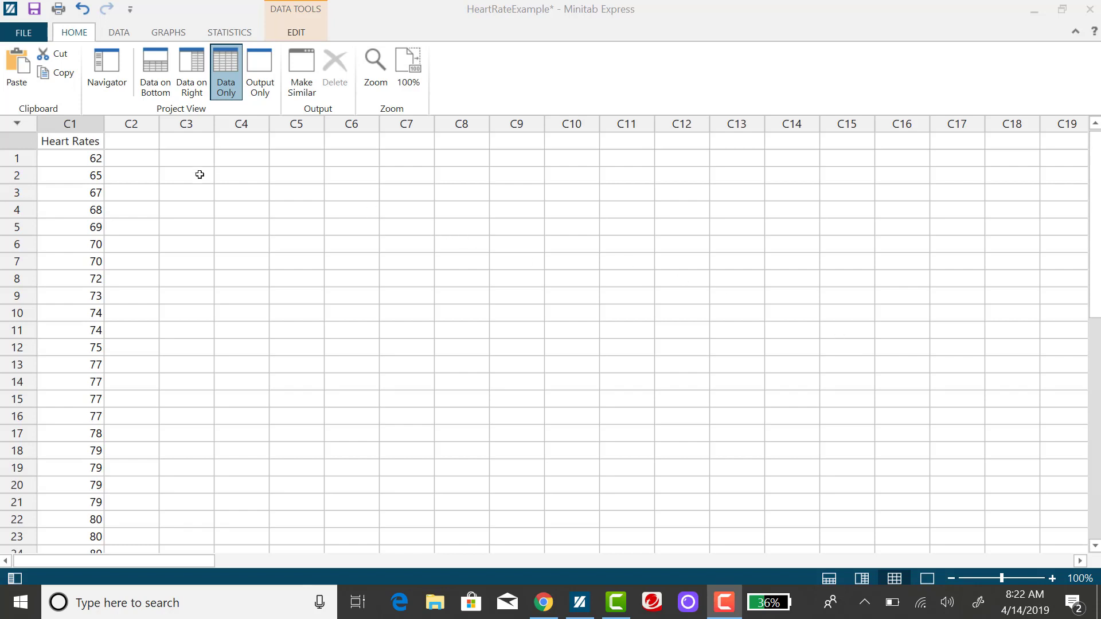
pyautogui.moveTo(667, 344)
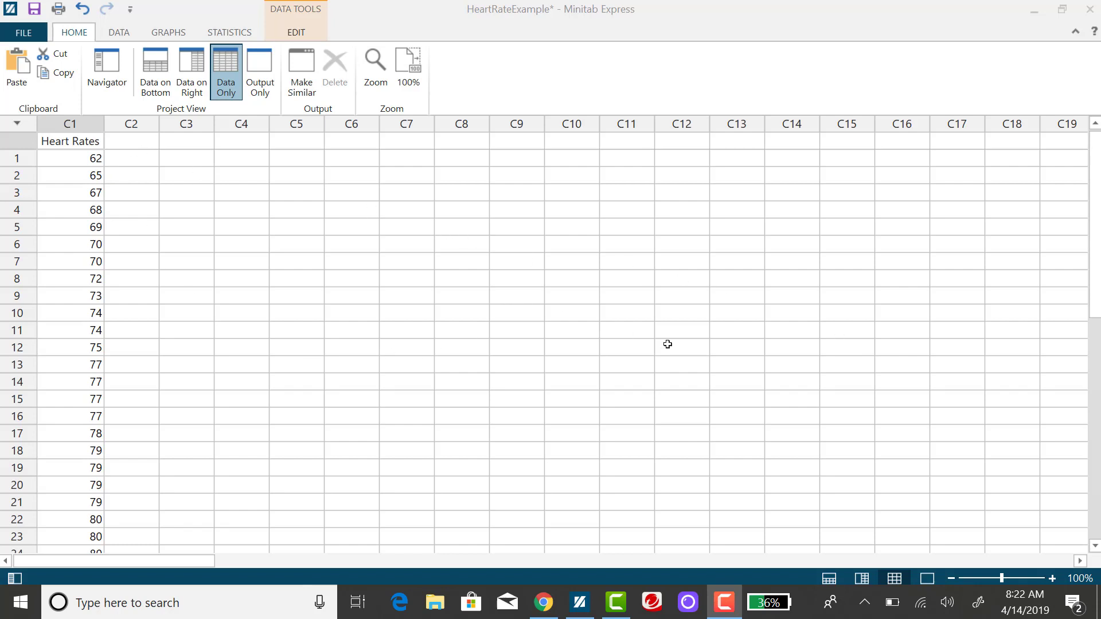
pyautogui.moveTo(571, 285)
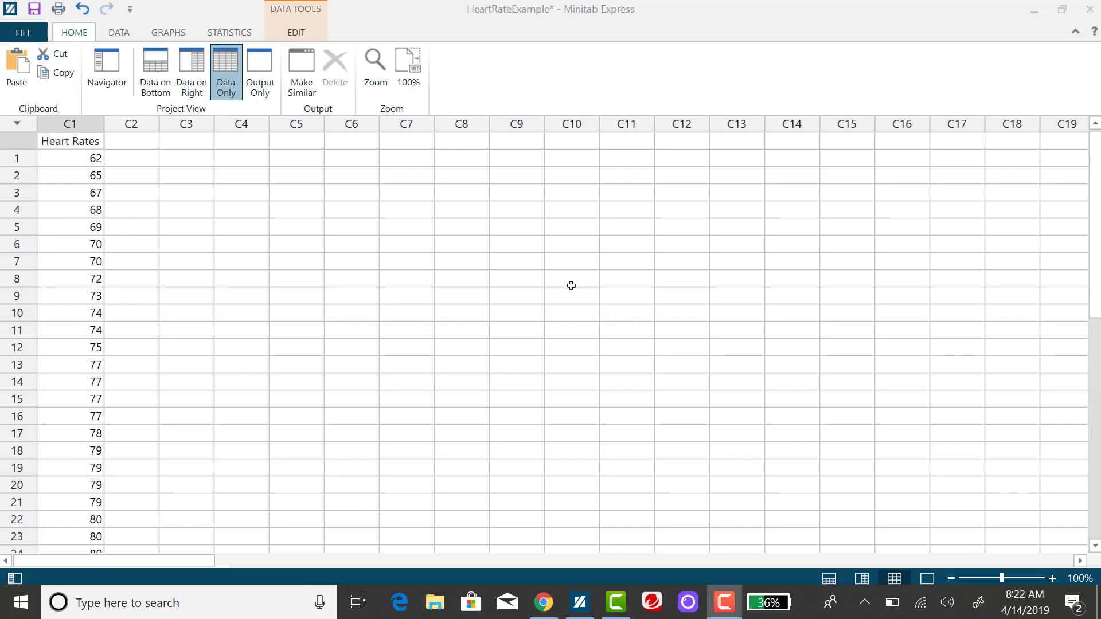
pyautogui.moveTo(220, 301)
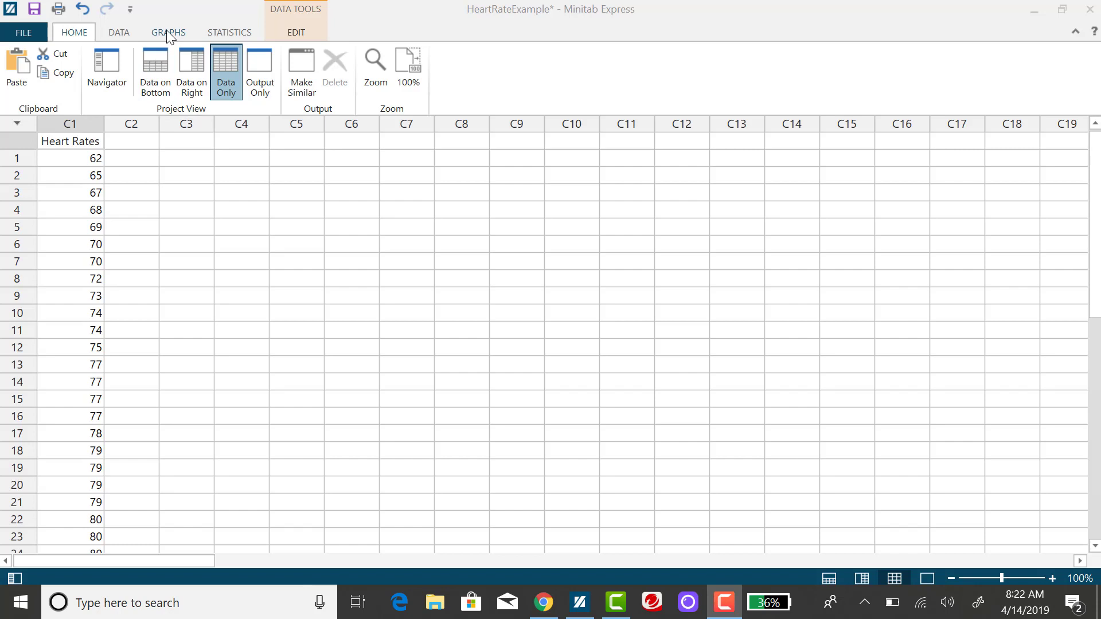
# Start a simple single-Y dotplot from the Graphs commands with Heart Rates as the variable.
pyautogui.click(168, 32)
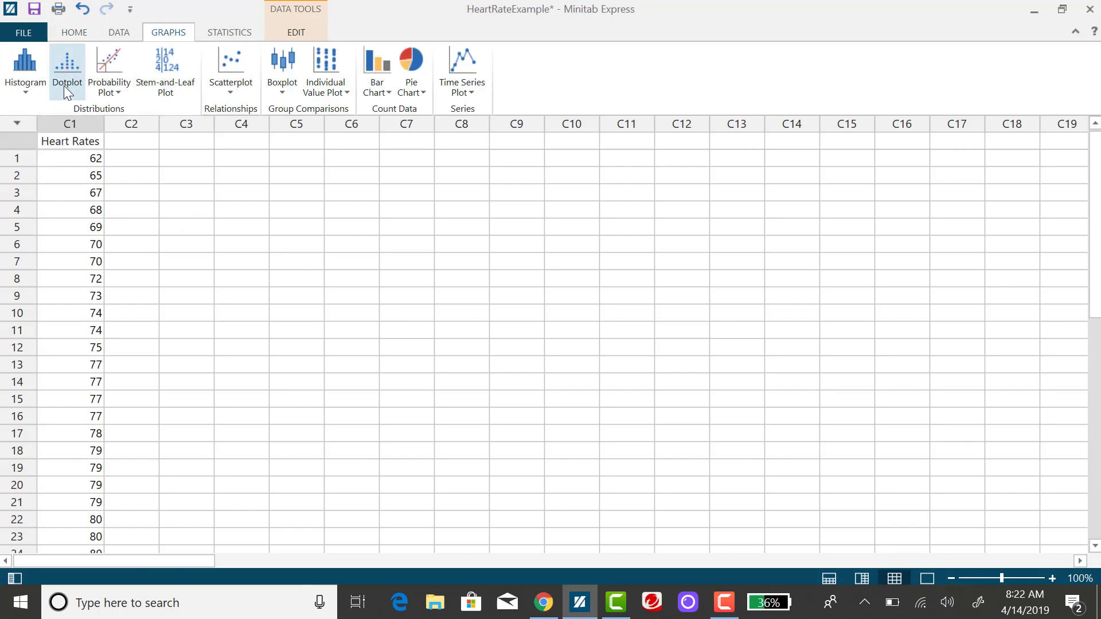
pyautogui.click(67, 71)
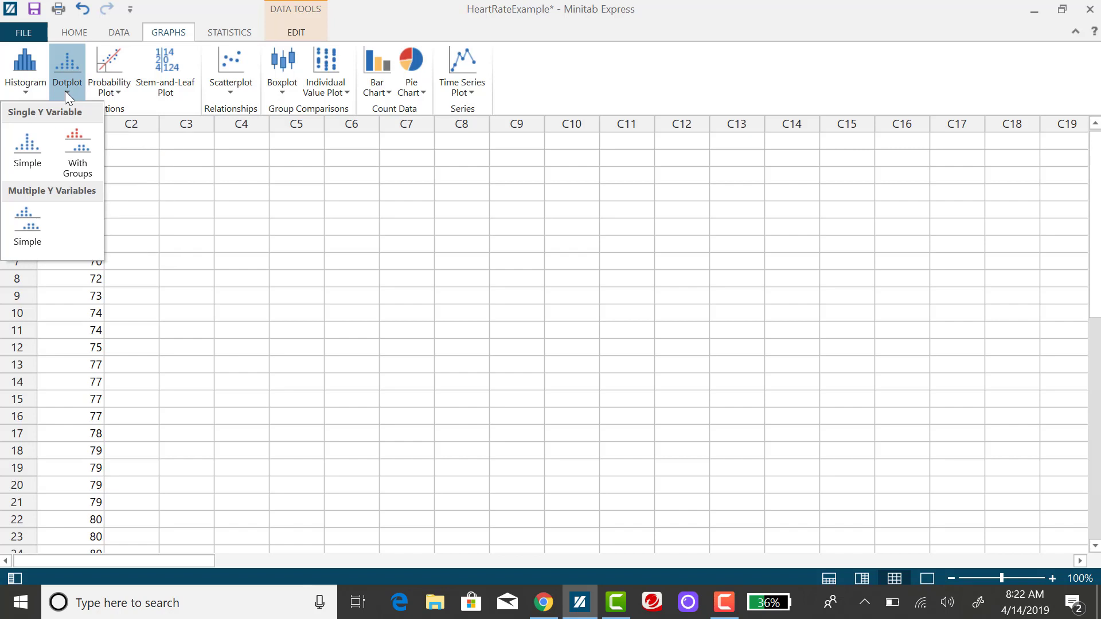
pyautogui.moveTo(27, 163)
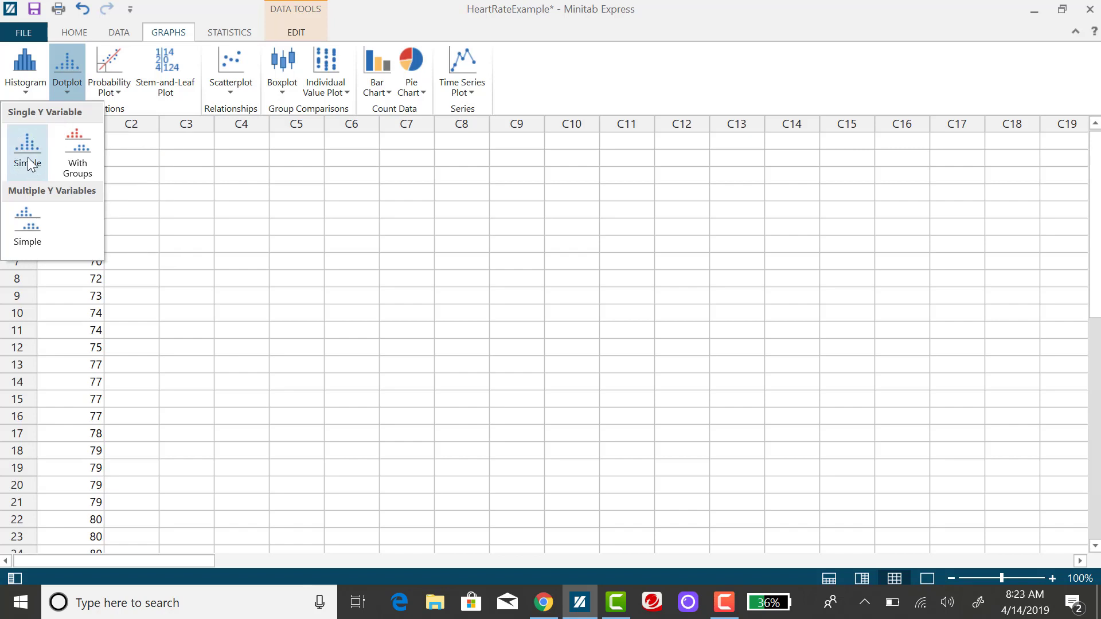
pyautogui.moveTo(28, 161)
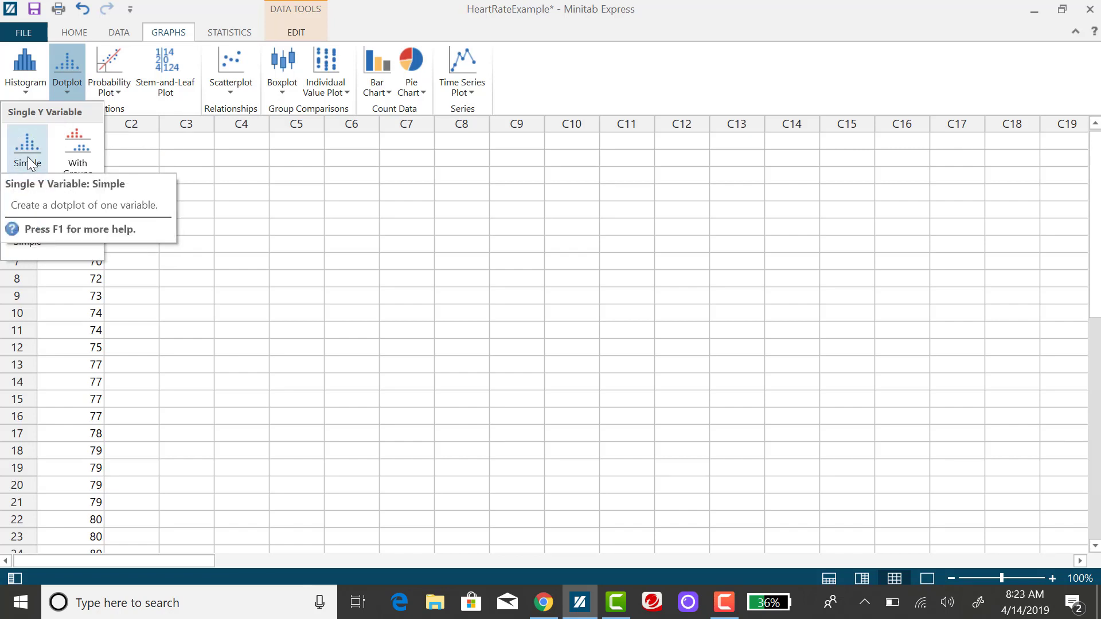
pyautogui.click(22, 143)
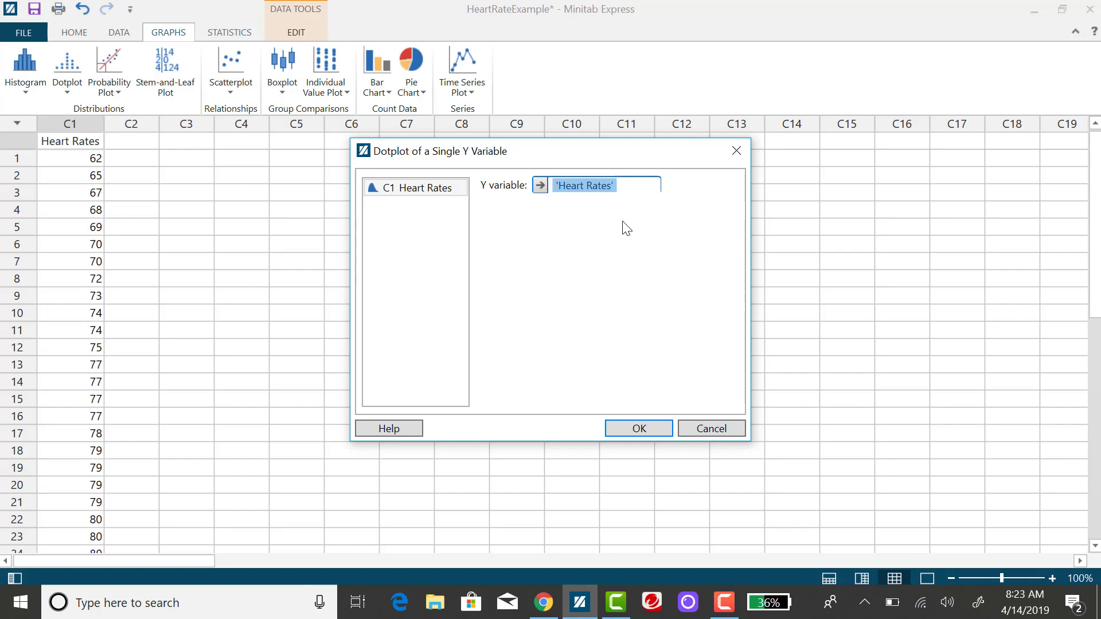
pyautogui.moveTo(537, 169)
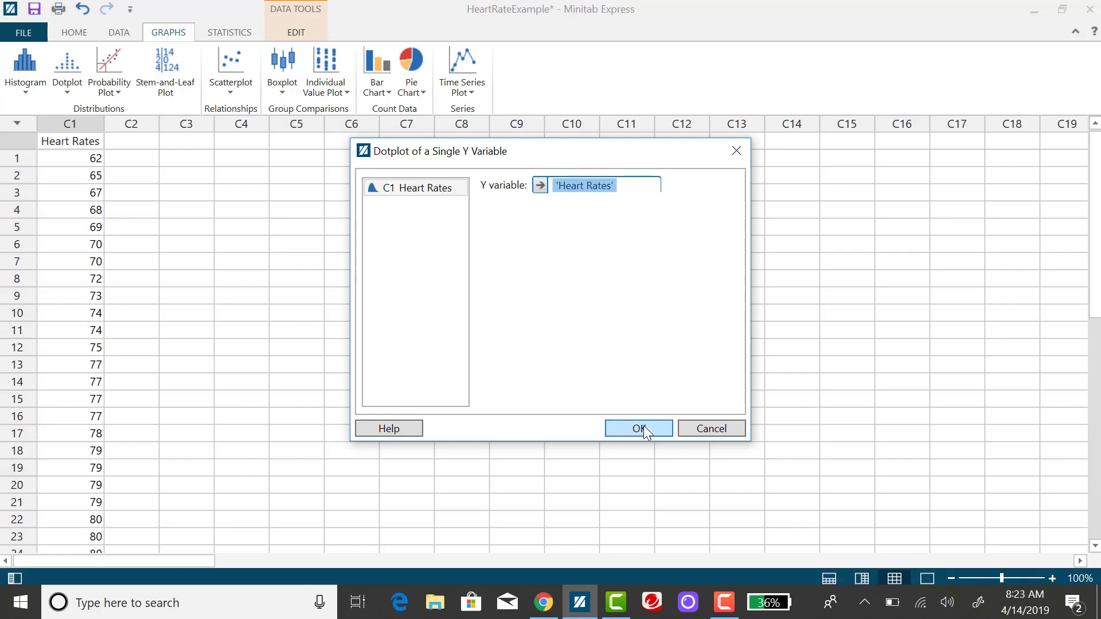
# Produce the Heart Rates dotplot and switch Project View to Output Only, hiding the worksheet.
pyautogui.click(639, 429)
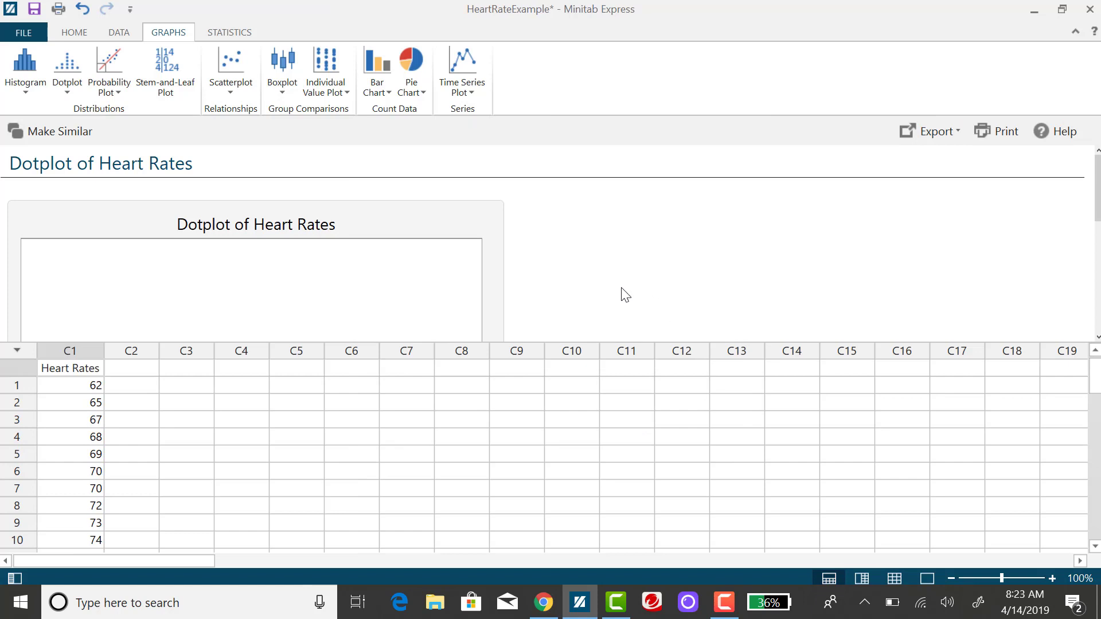
pyautogui.moveTo(588, 273)
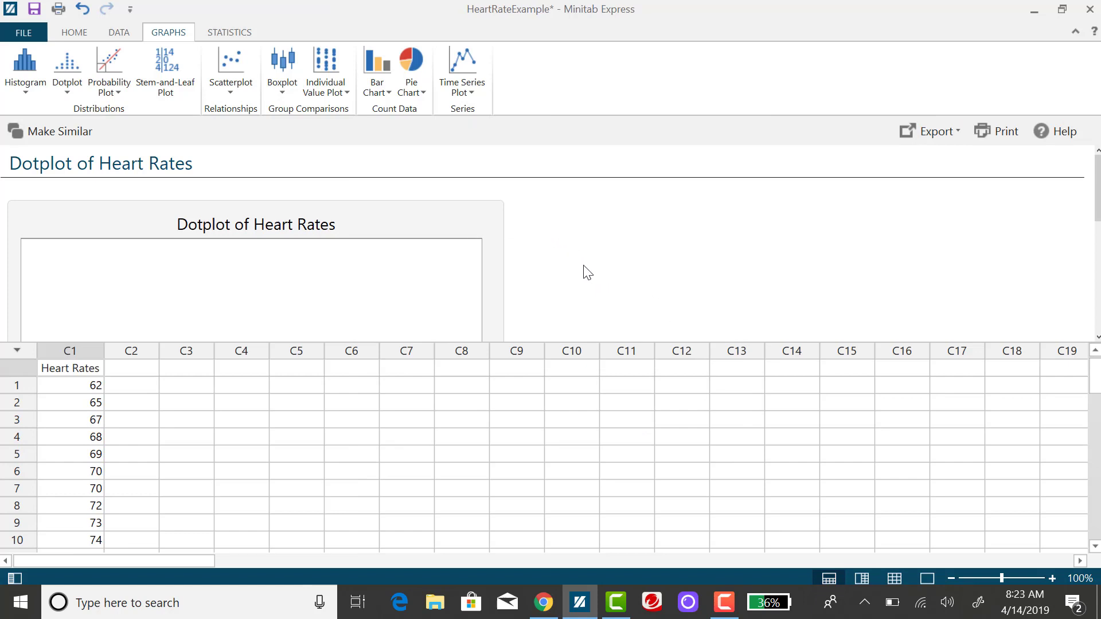
pyautogui.moveTo(188, 399)
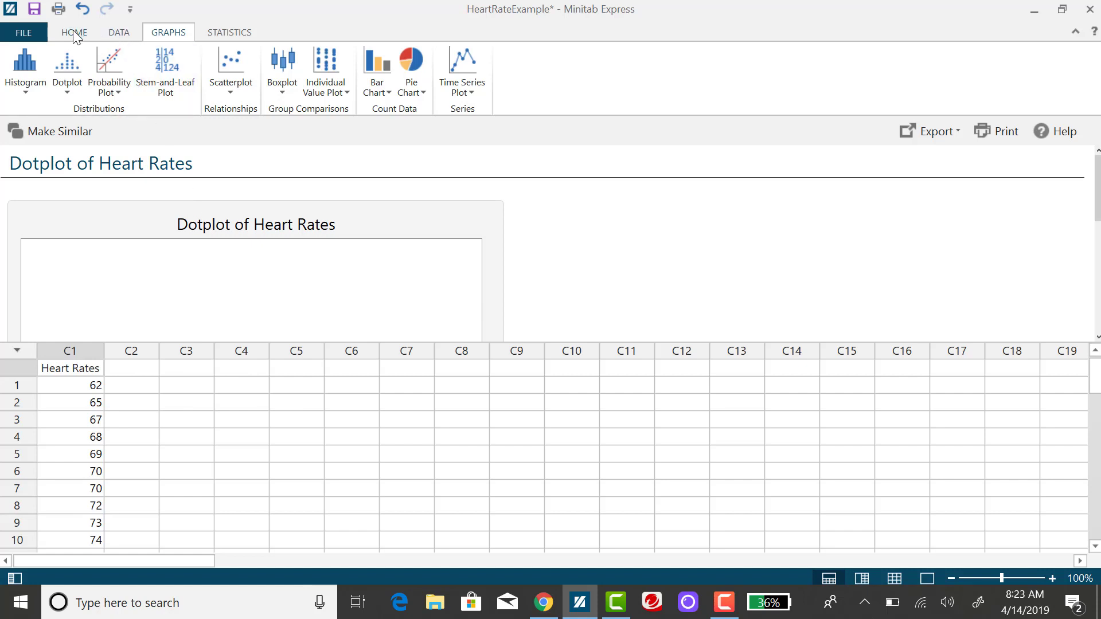
pyautogui.click(74, 32)
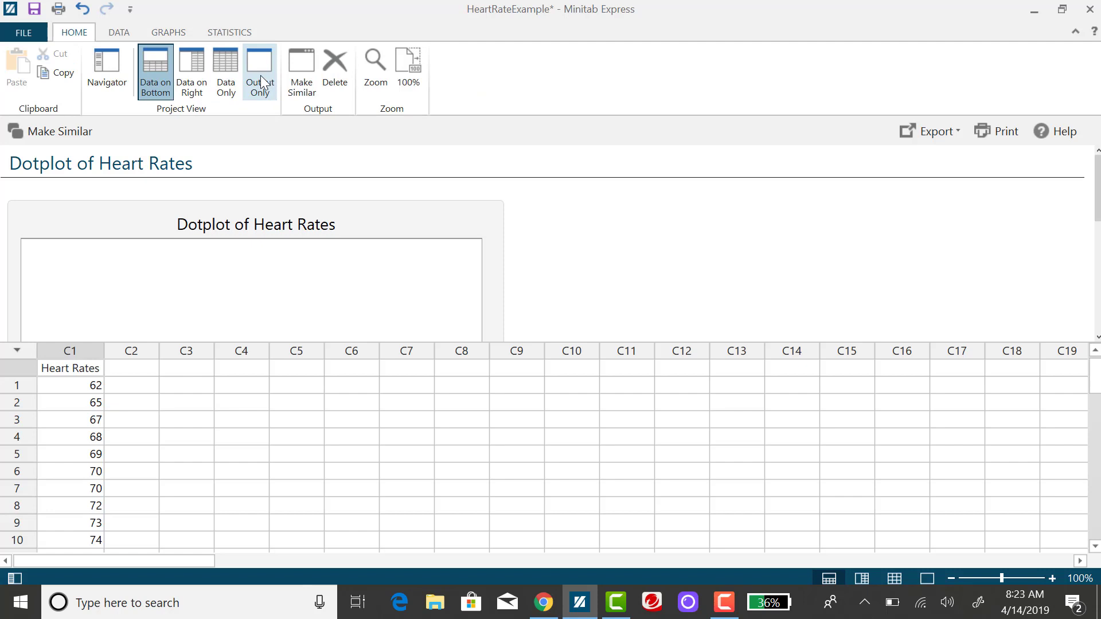
pyautogui.click(259, 69)
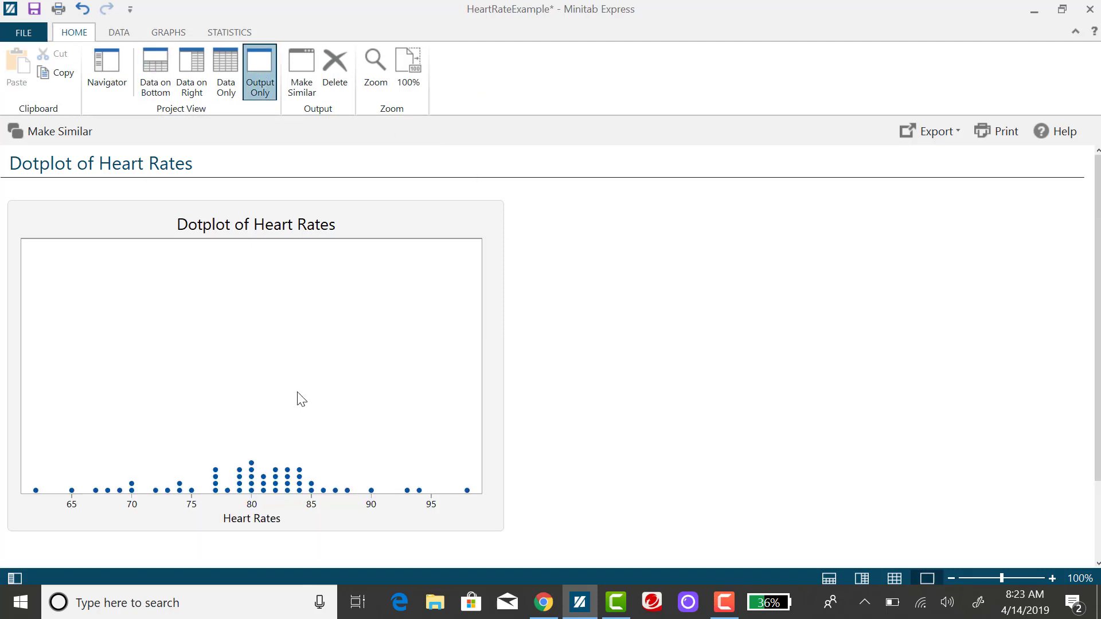
pyautogui.moveTo(357, 517)
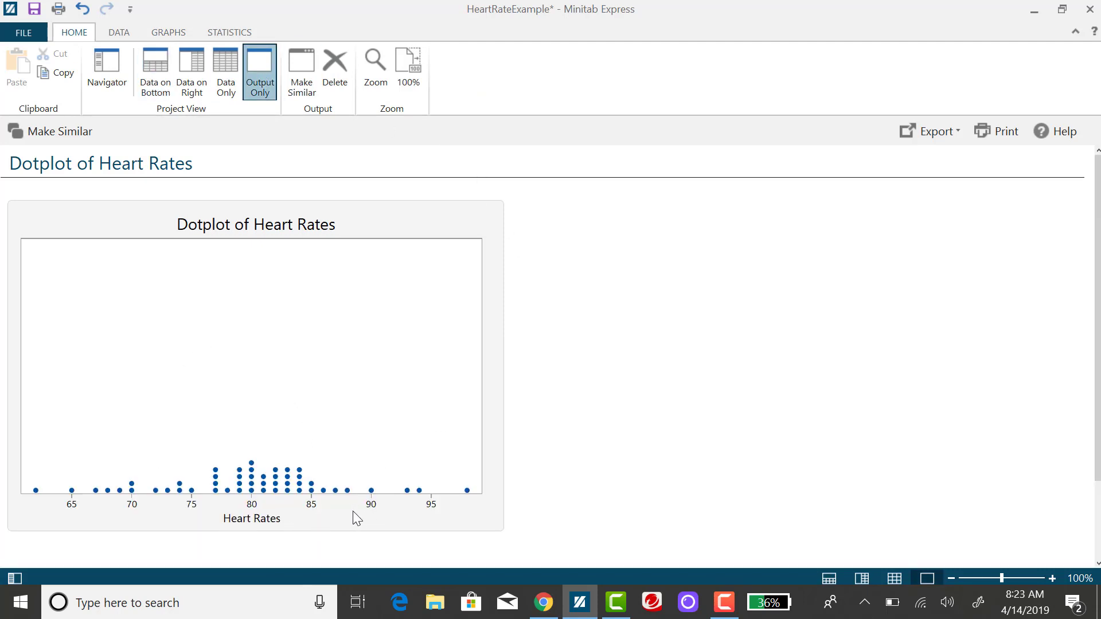
pyautogui.moveTo(242, 323)
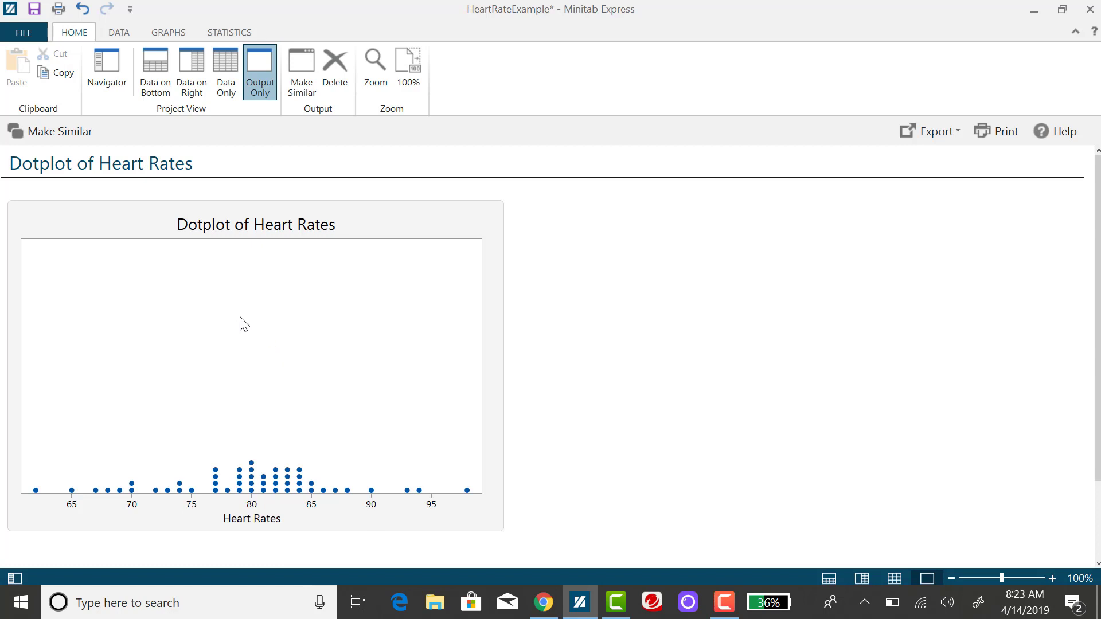
pyautogui.moveTo(250, 341)
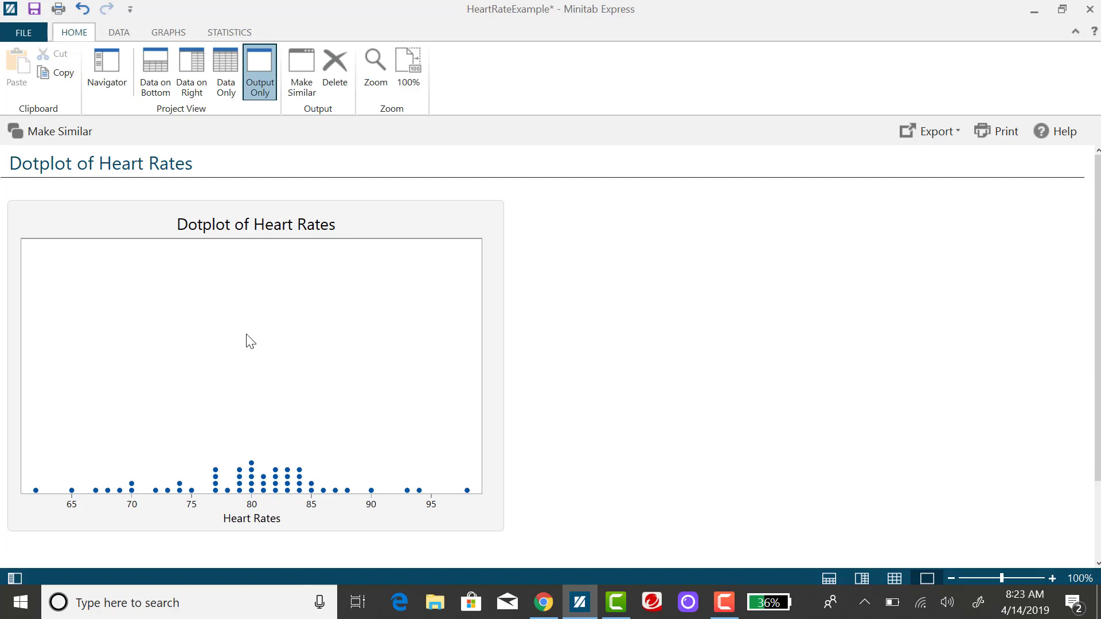
# Reveal the dotplot's copy and export choices, including PNG, PDF and HTML.
pyautogui.rightClick(249, 340)
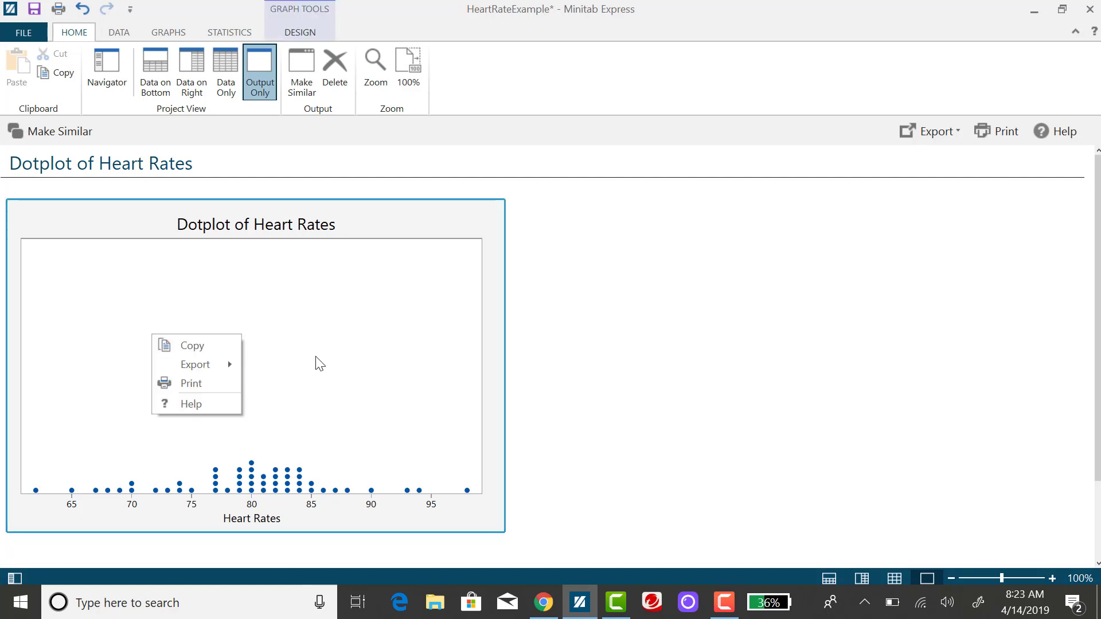
pyautogui.moveTo(204, 353)
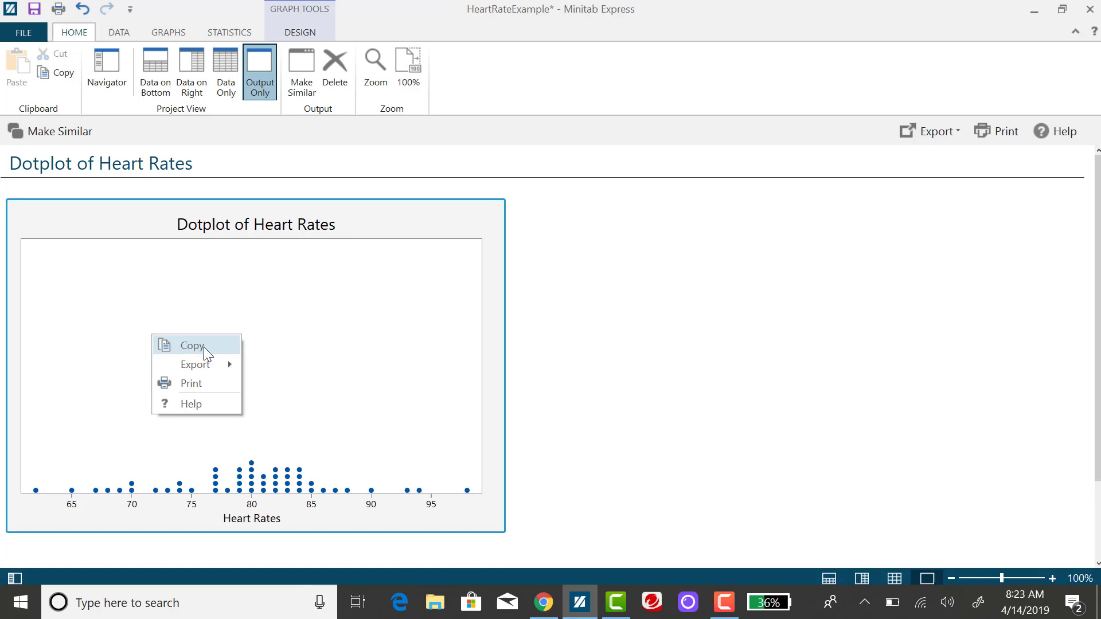
pyautogui.moveTo(195, 364)
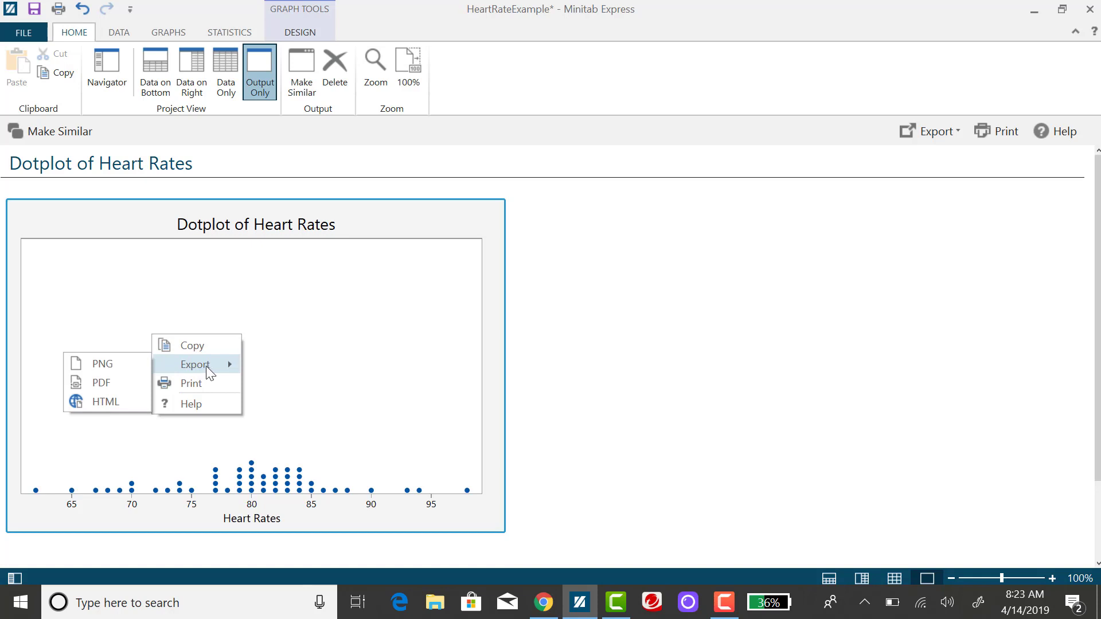
pyautogui.moveTo(182, 483)
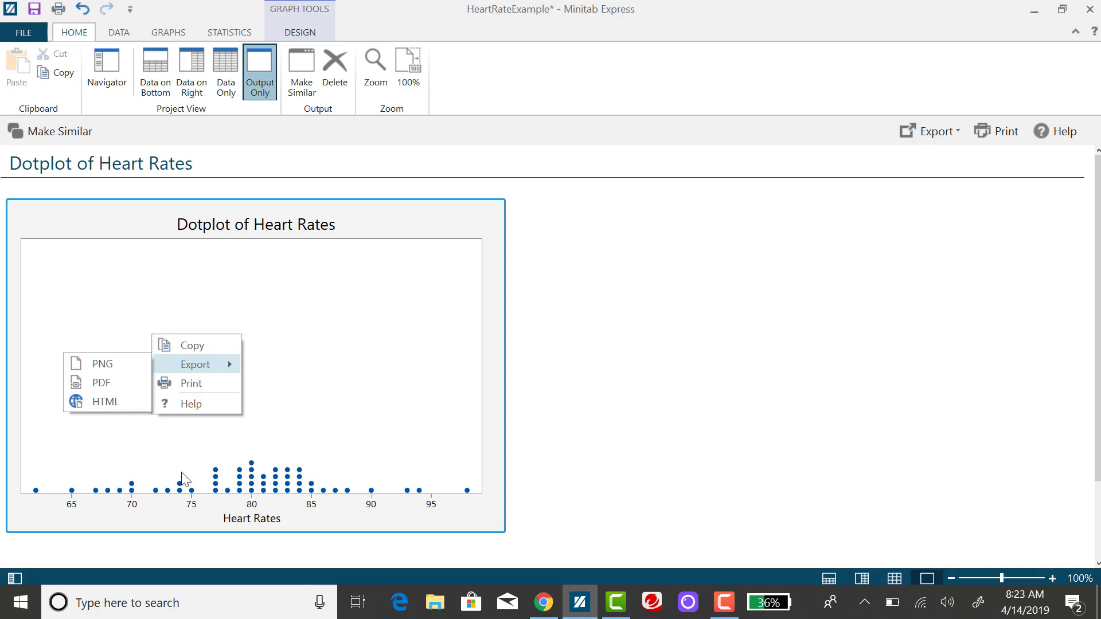
pyautogui.moveTo(185, 497)
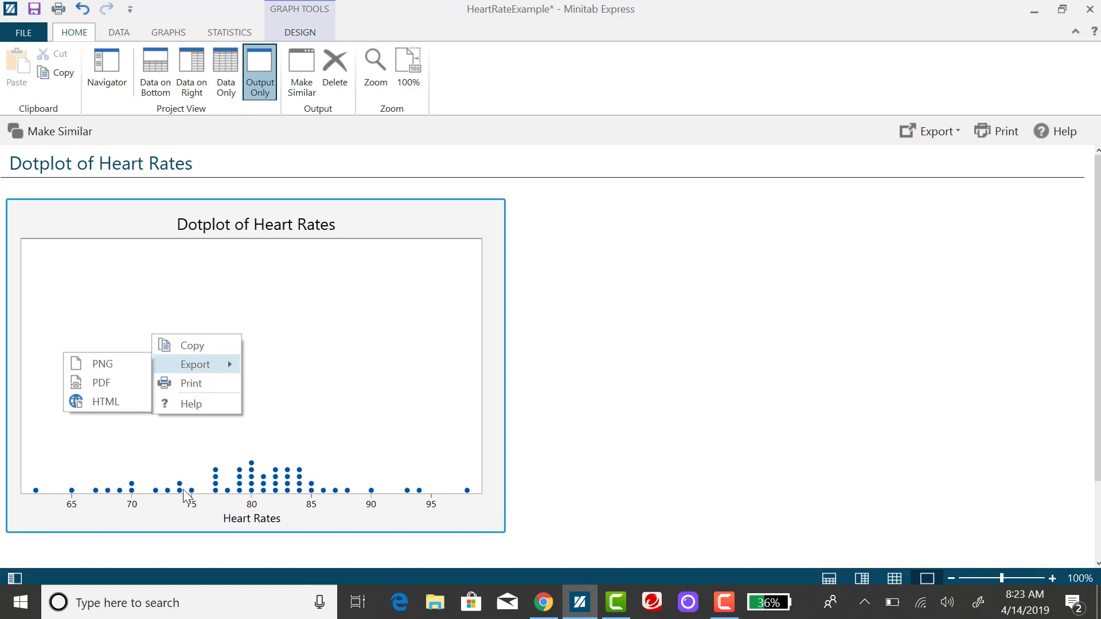
pyautogui.moveTo(149, 520)
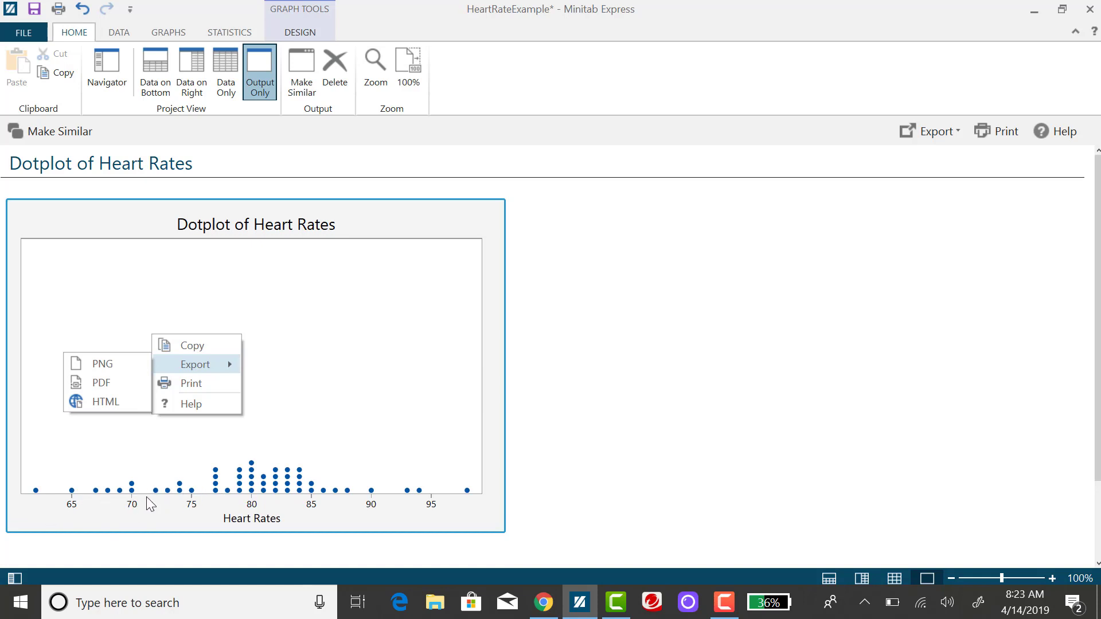
pyautogui.moveTo(262, 511)
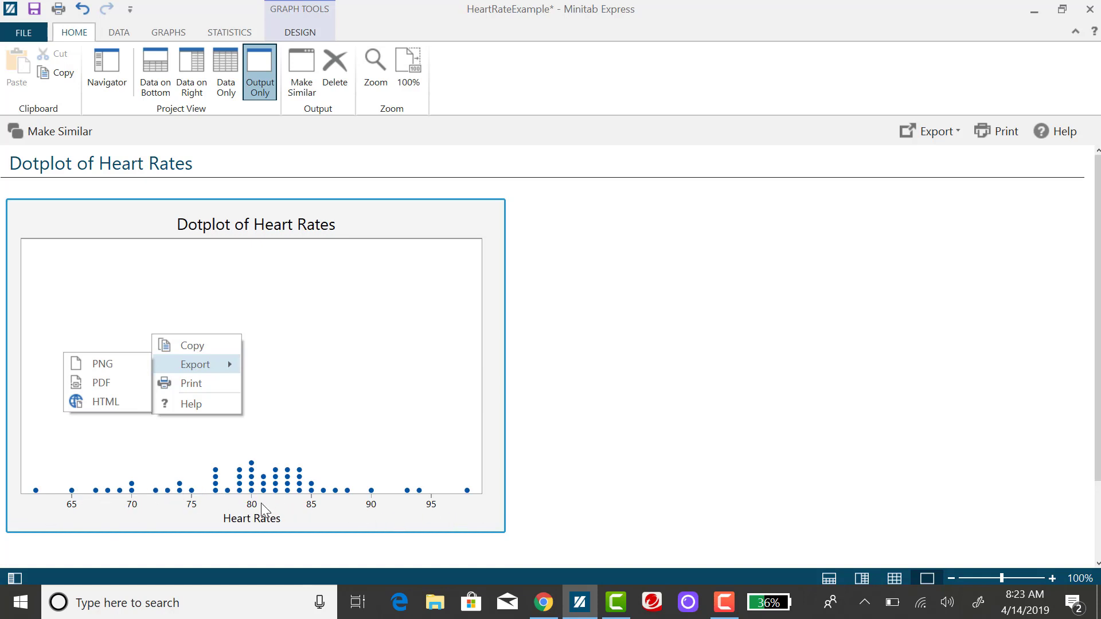
pyautogui.moveTo(266, 524)
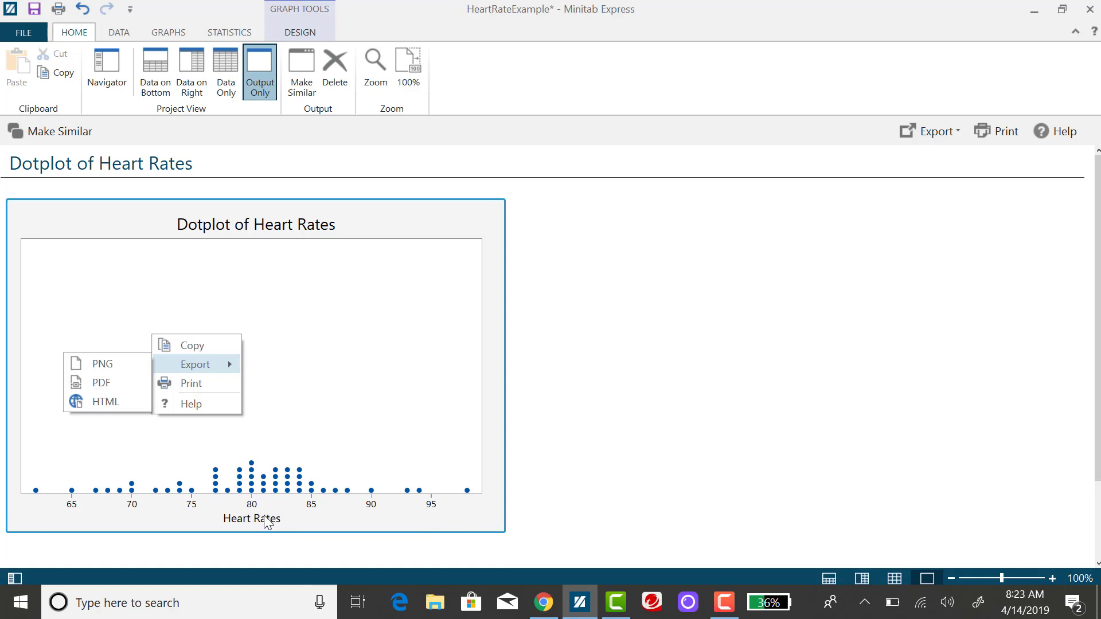
pyautogui.moveTo(254, 512)
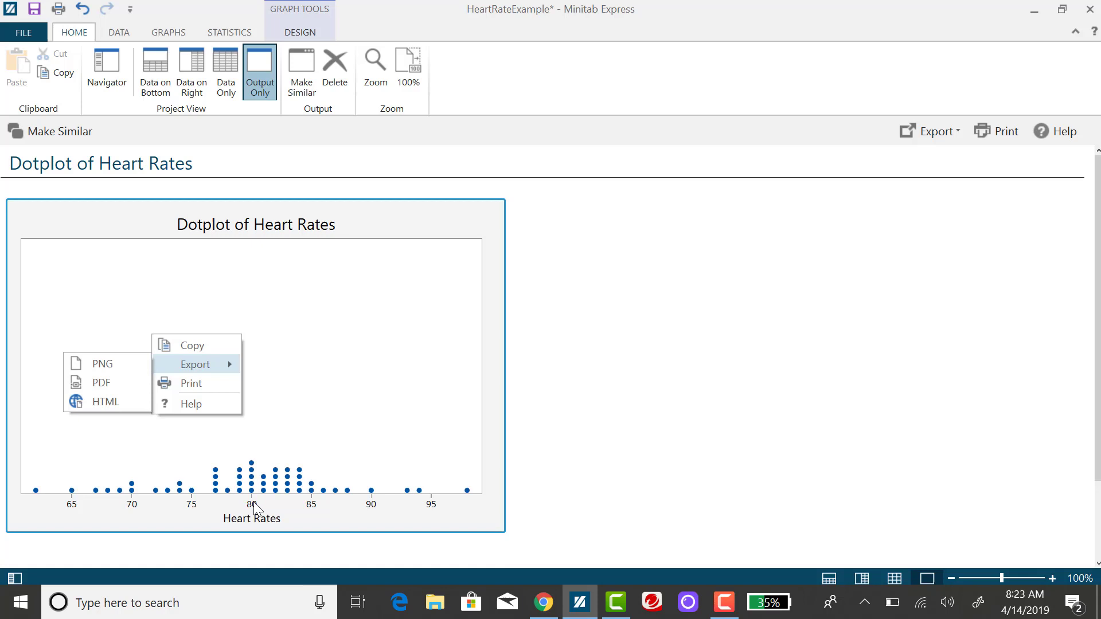
pyautogui.moveTo(252, 486)
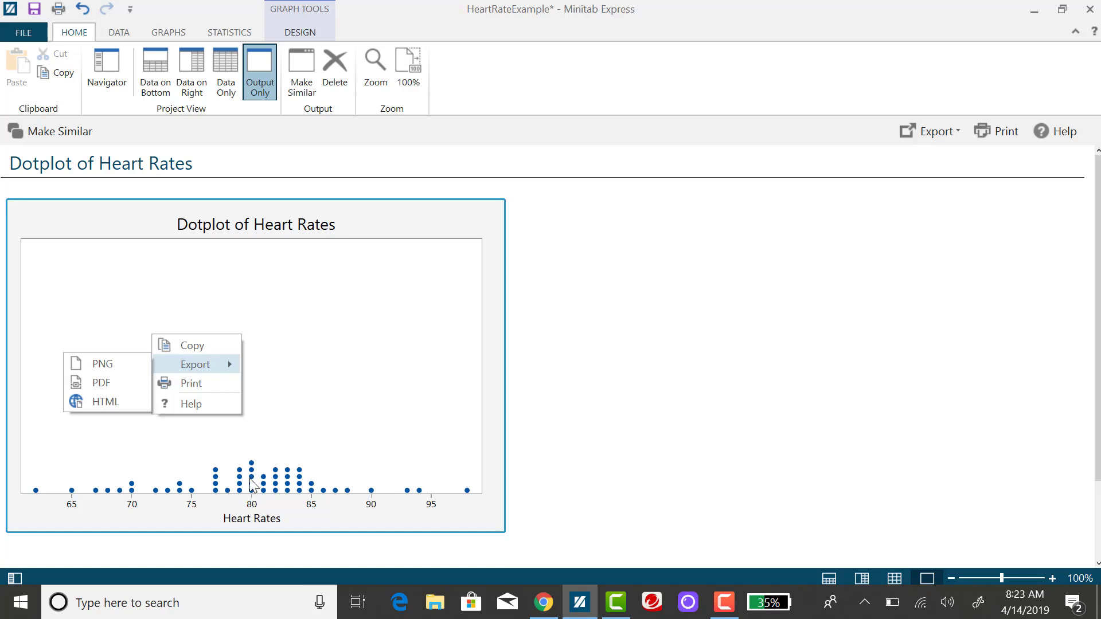
pyautogui.moveTo(258, 497)
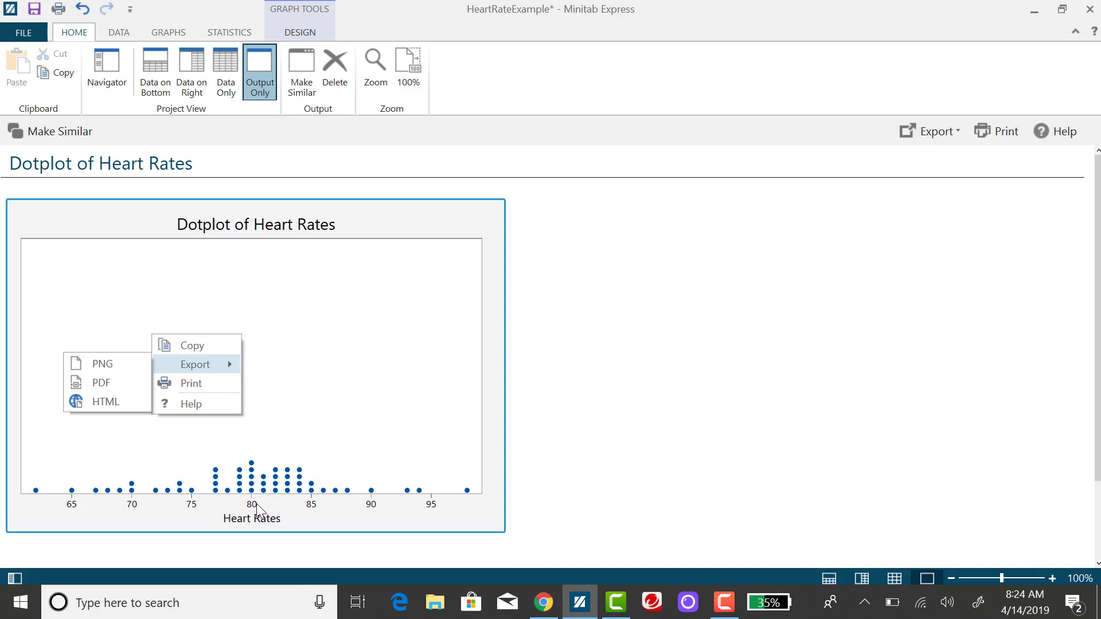
pyautogui.moveTo(239, 376)
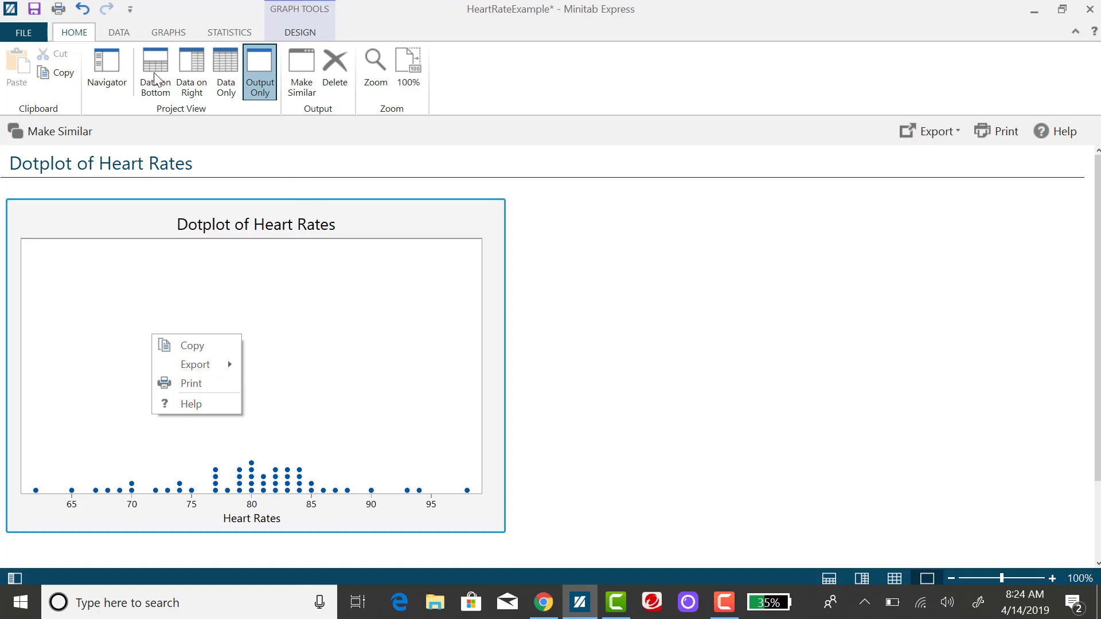
# Place the worksheet data below the dotplot and bring up the Navigator of earlier outputs.
pyautogui.click(154, 68)
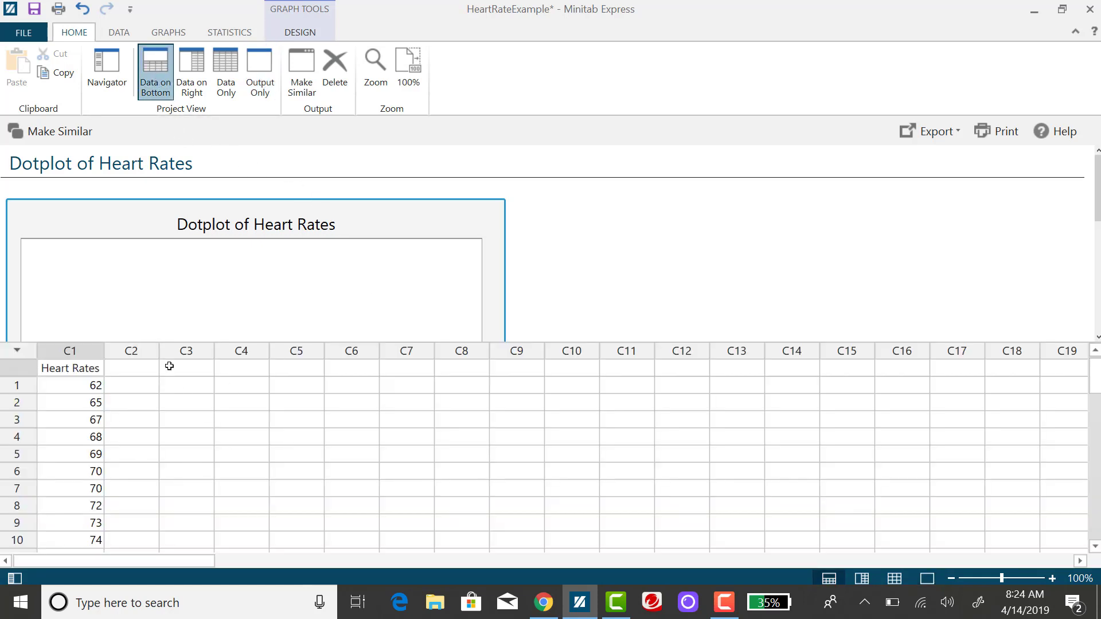
pyautogui.moveTo(114, 443)
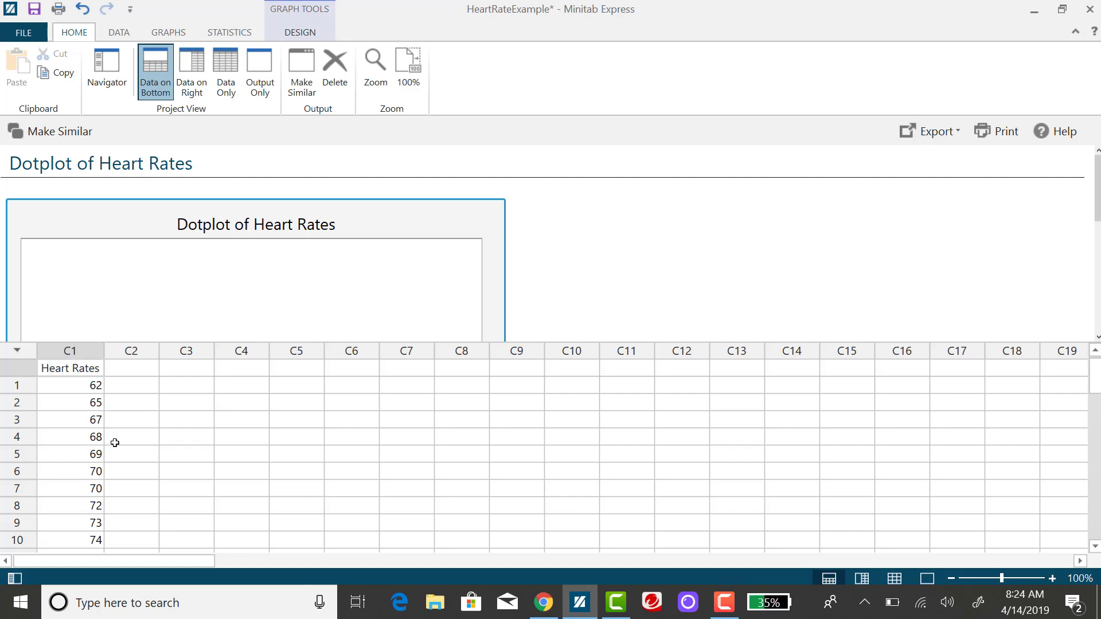
pyautogui.moveTo(219, 188)
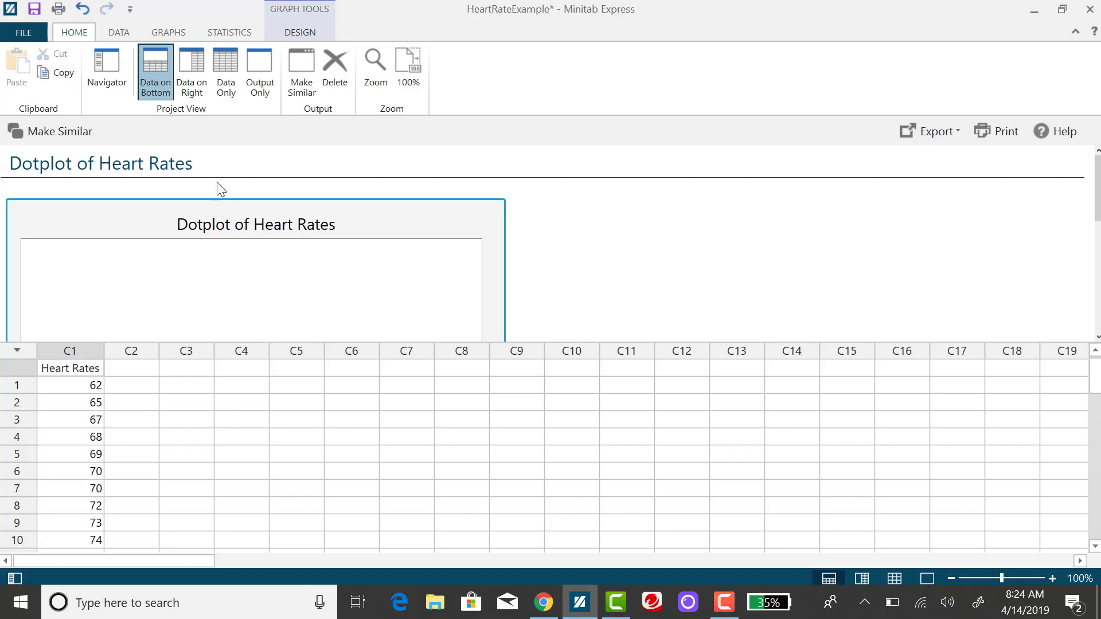
pyautogui.click(107, 68)
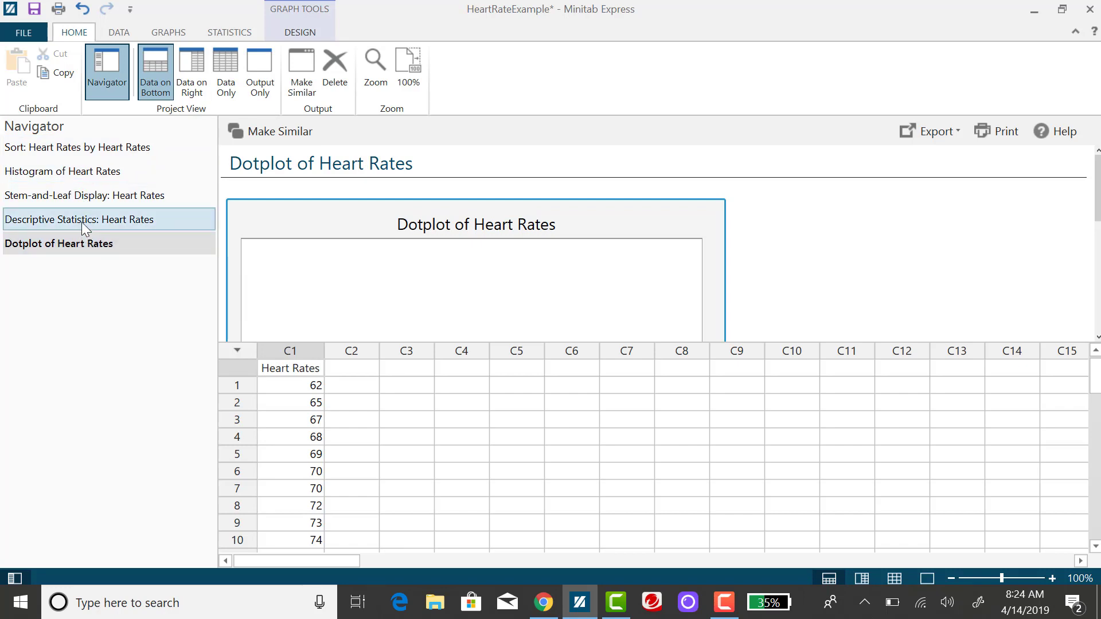
# Select 'Stem-and-Leaf Display: Heart Rates' in the Navigator to redisplay it (N = 50).
pyautogui.click(60, 243)
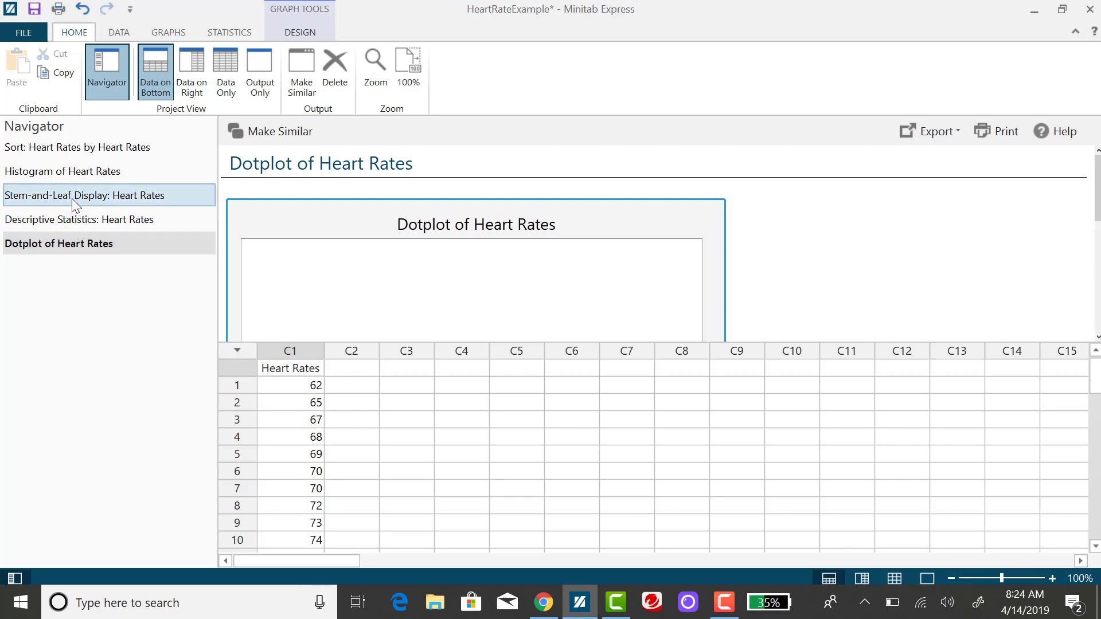
pyautogui.moveTo(76, 200)
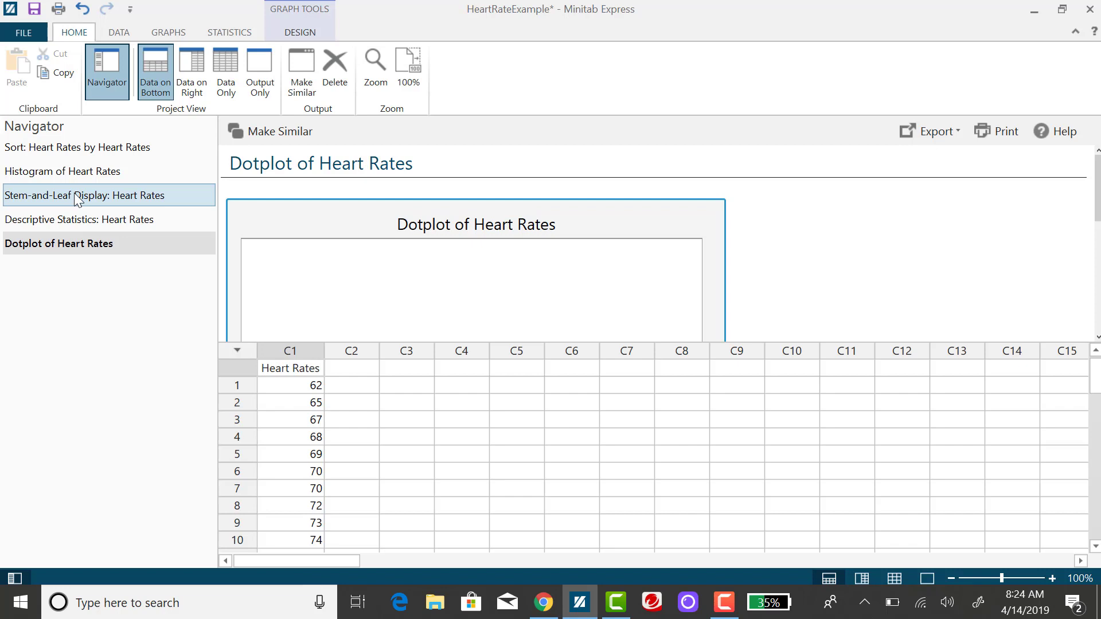
pyautogui.click(81, 195)
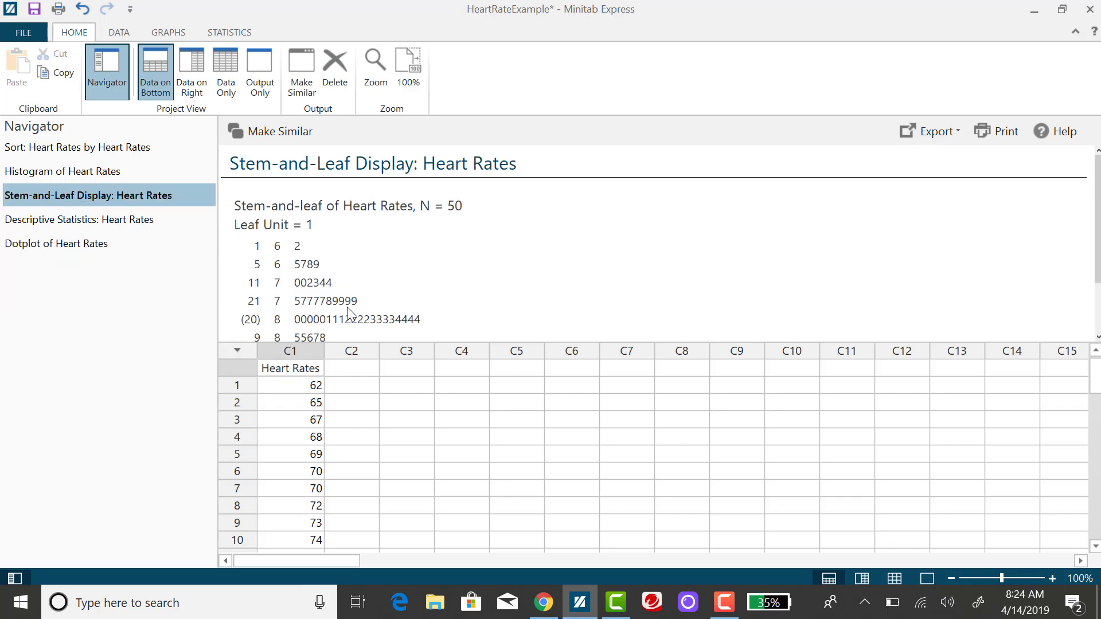